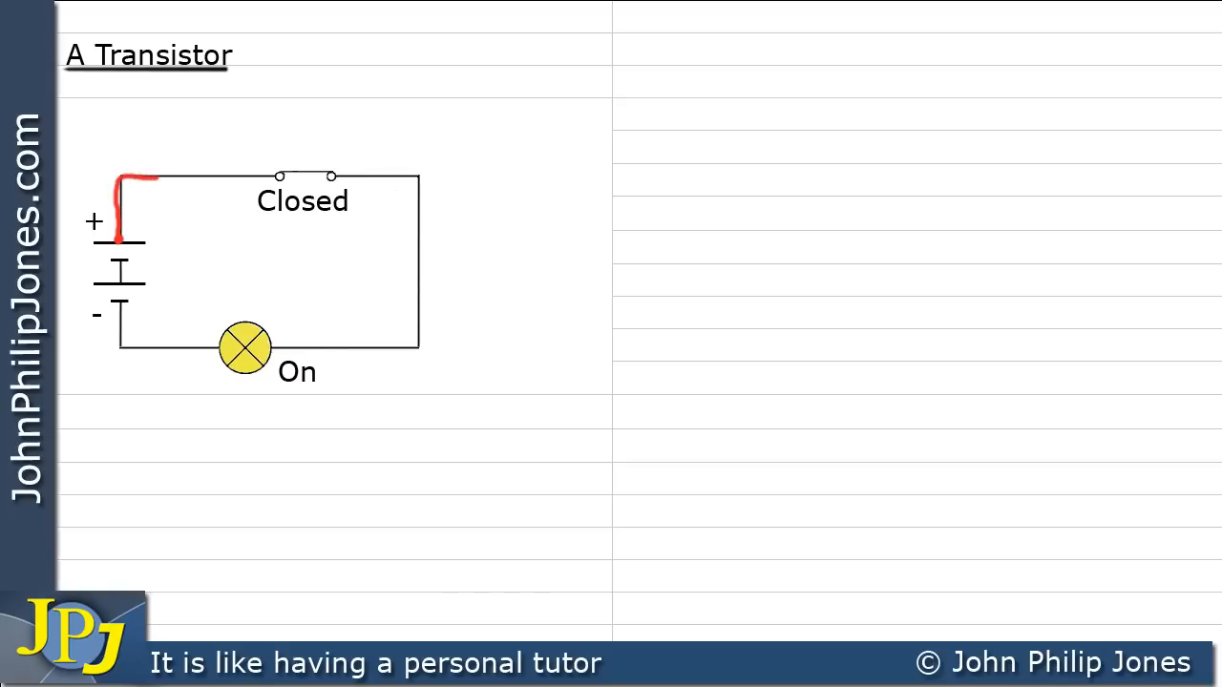
# Step: Draw red arrows from the + terminal through the switch and lamp back to −
pyautogui.moveTo(147, 180); pyautogui.dragTo(277, 175)
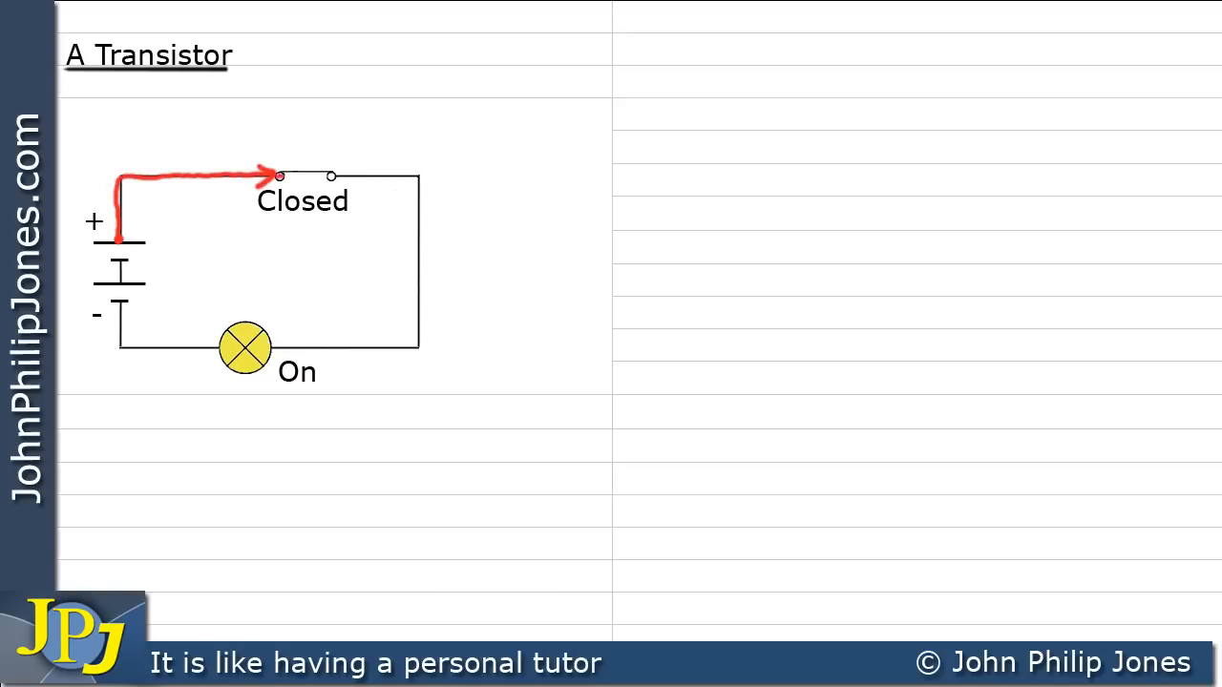
pyautogui.moveTo(280, 176); pyautogui.dragTo(406, 176)
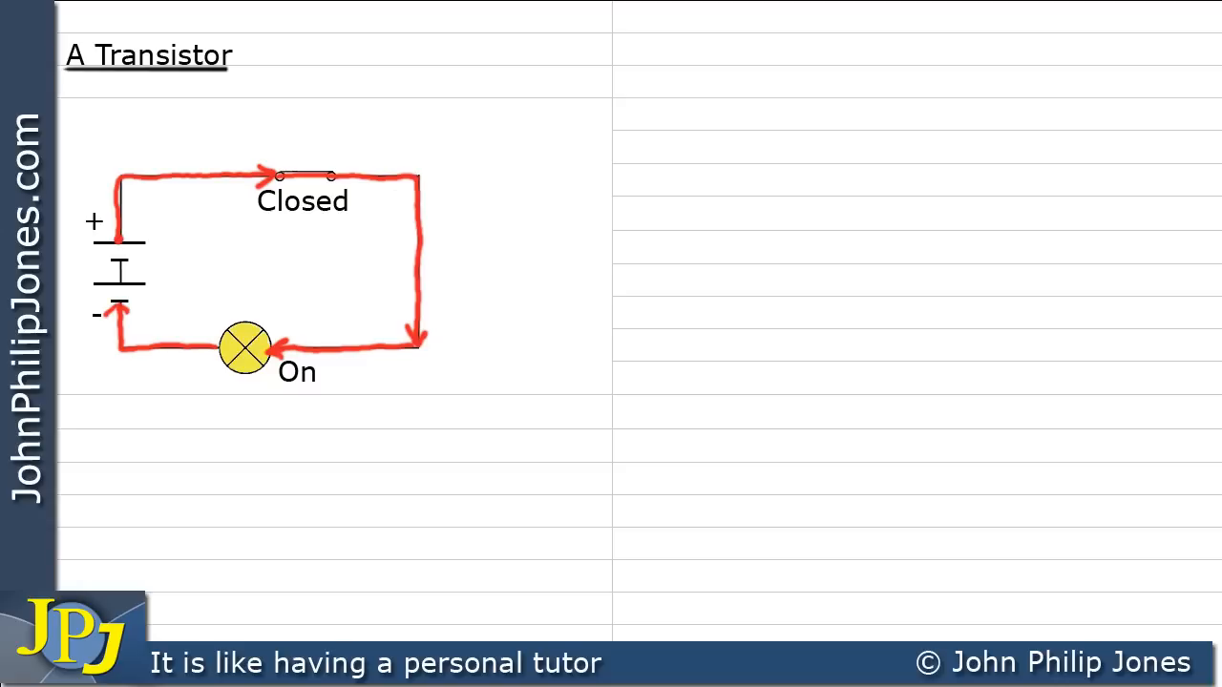
pyautogui.moveTo(205, 258); pyautogui.dragTo(296, 248)
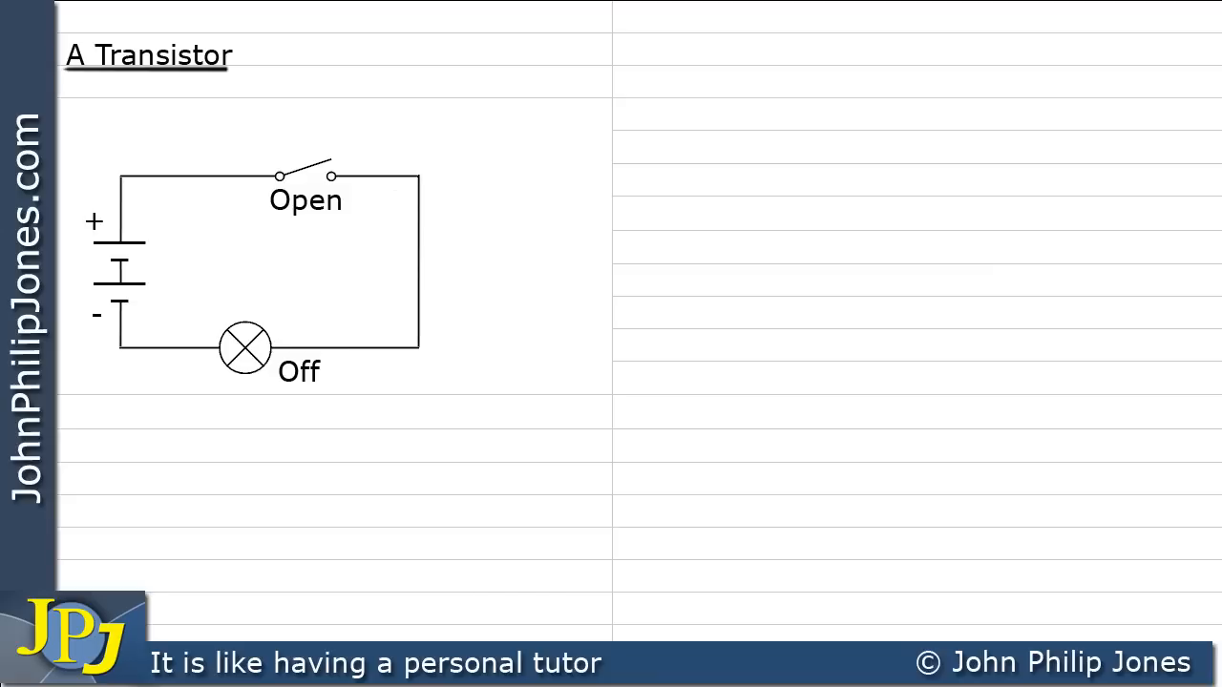
# Step: Clear the red arrows and show the open-switch circuit with the lamp off
pyautogui.moveTo(250, 534); pyautogui.dragTo(247, 397)
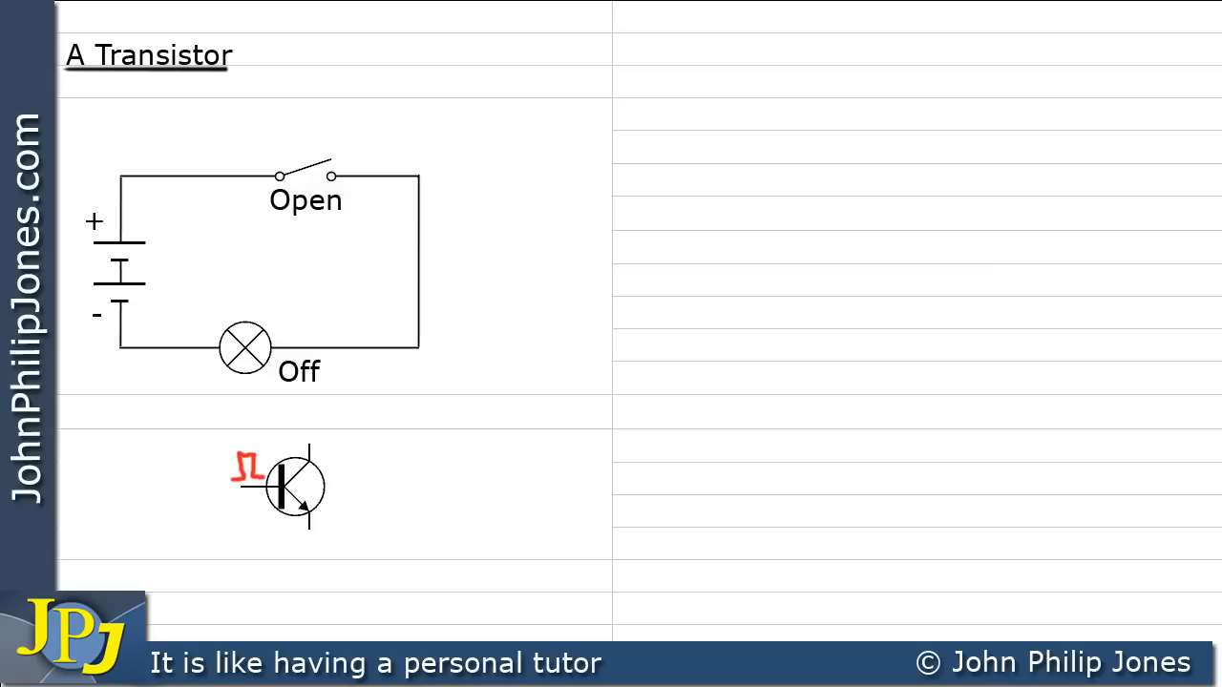
# Step: Draw a red pulse at the transistor base and mark its upper lead red
pyautogui.moveTo(306, 449); pyautogui.dragTo(330, 477)
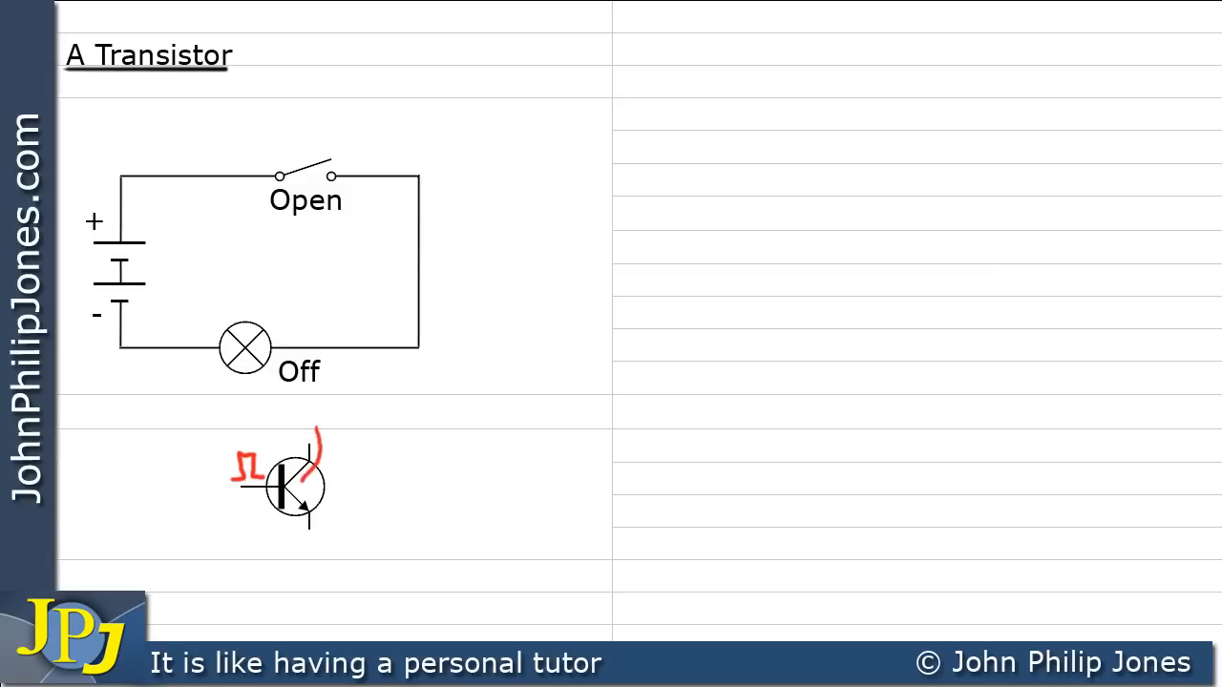
pyautogui.moveTo(320, 430); pyautogui.dragTo(315, 554)
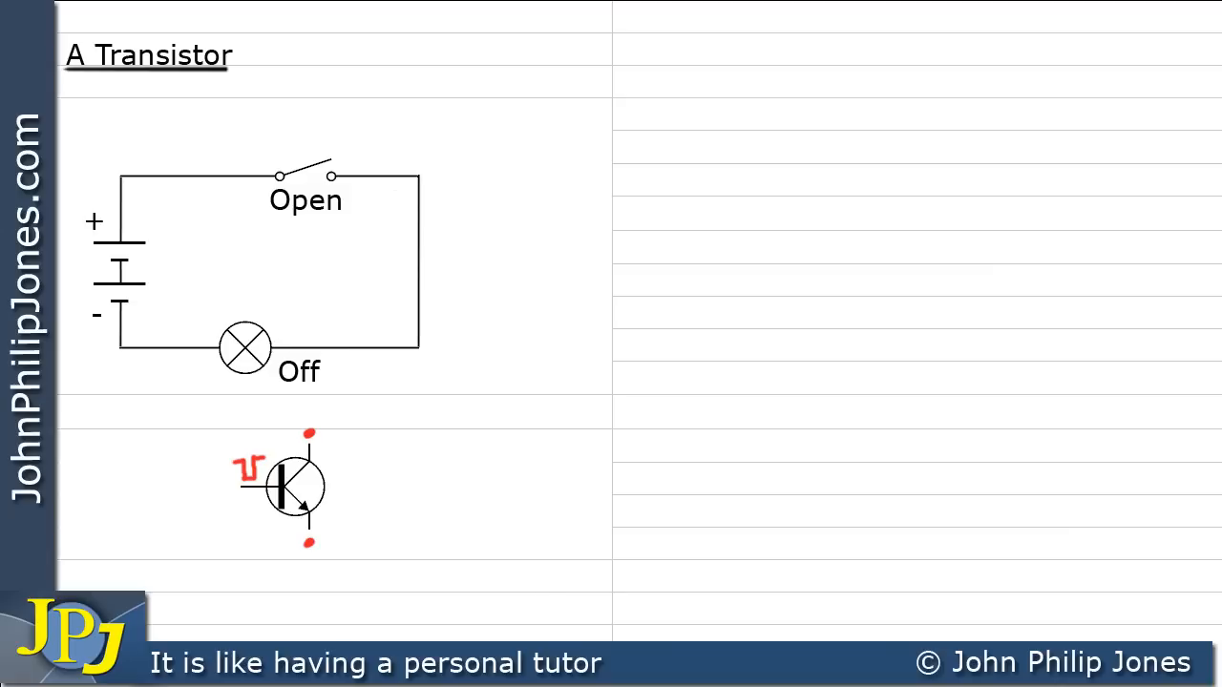
# Step: Redraw the base pulse and dot the transistor's collector and emitter in red
pyautogui.moveTo(258, 573); pyautogui.dragTo(258, 487)
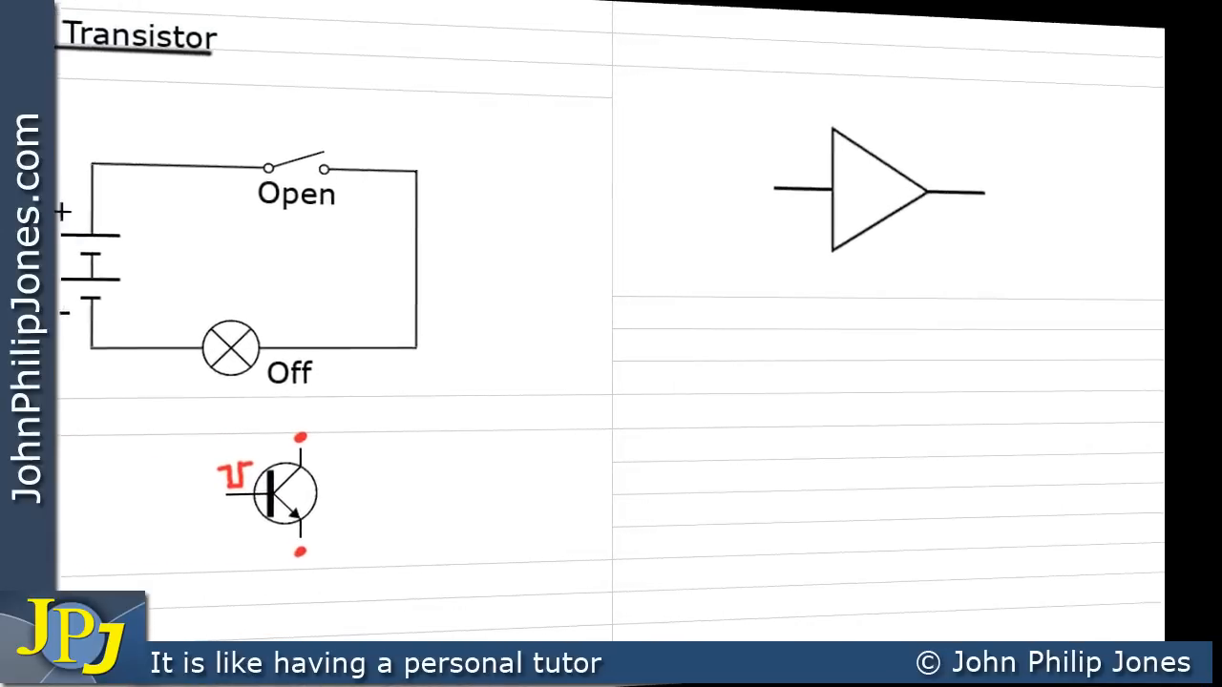
# Step: Draw small input and large output red waves beside the amplifier, then underline the transistor
pyautogui.moveTo(754, 109); pyautogui.dragTo(1060, 272)
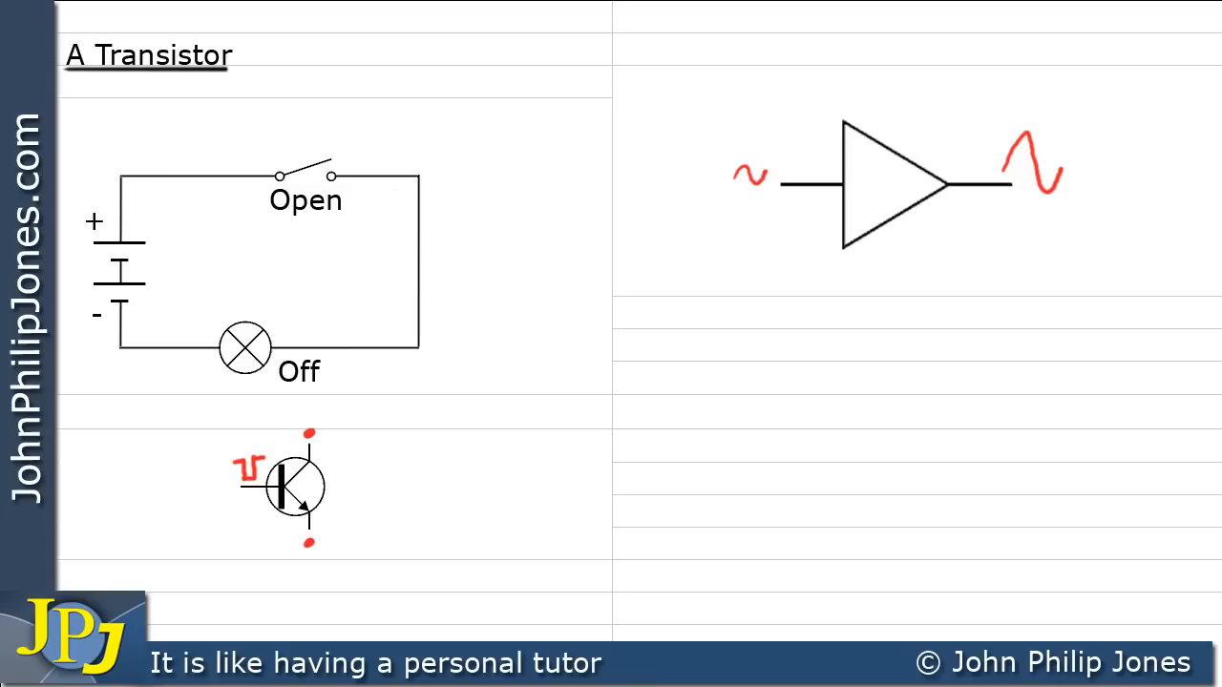
pyautogui.moveTo(401, 492); pyautogui.dragTo(840, 487)
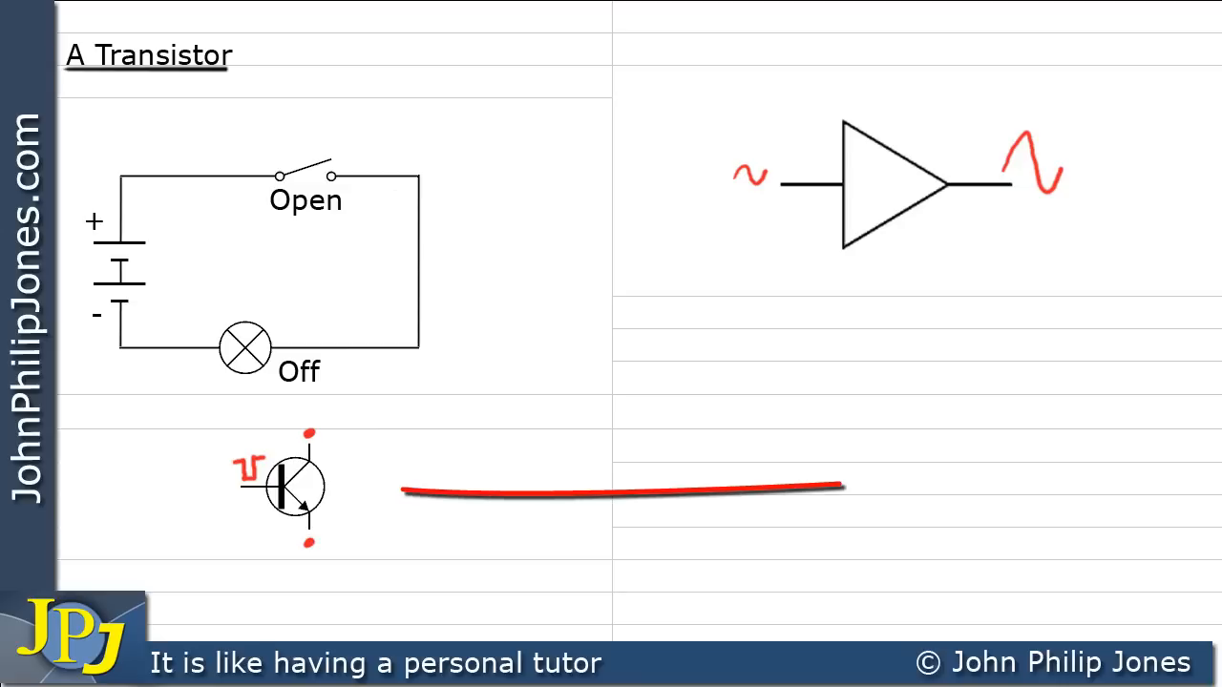